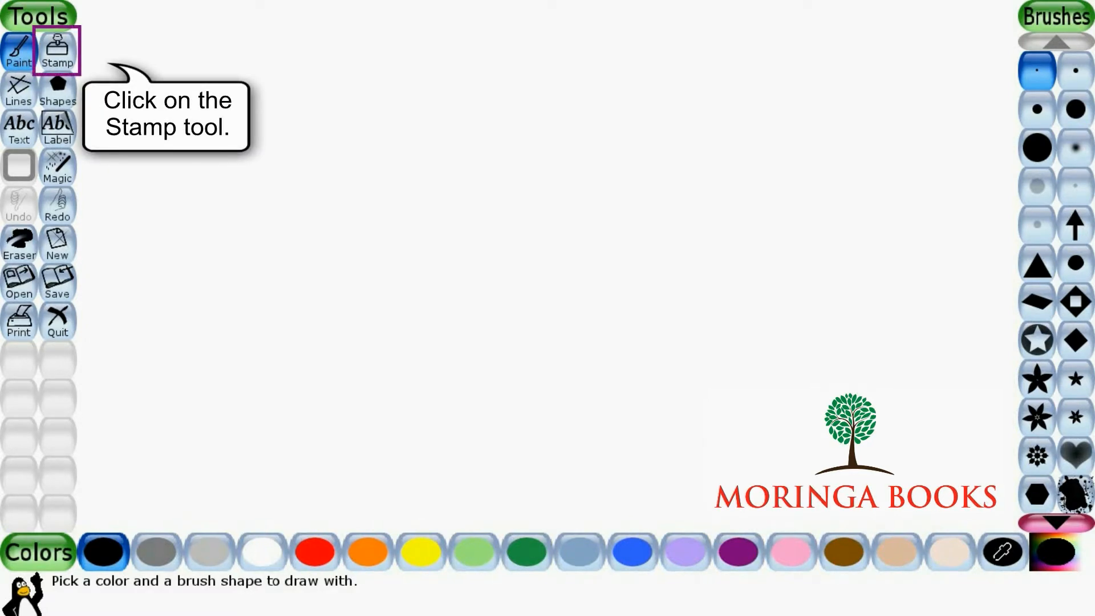
# Step: Activate the Stamp tool so the penguin stamp pictures appear
pyautogui.click(57, 50)
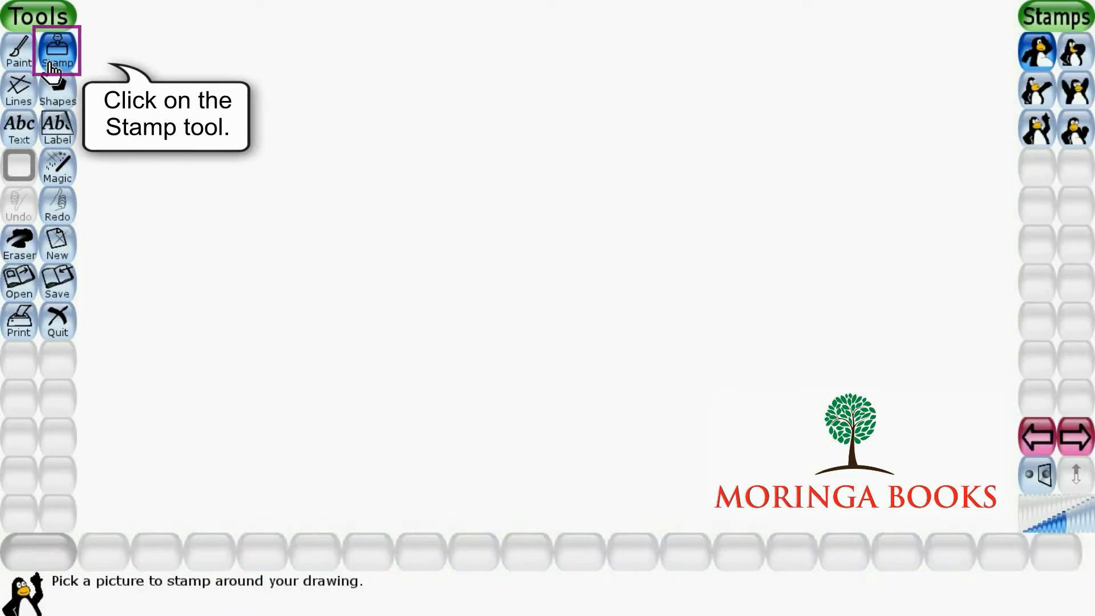
# Step: Choose the waving penguin stamp from the Stamps selector
pyautogui.click(57, 50)
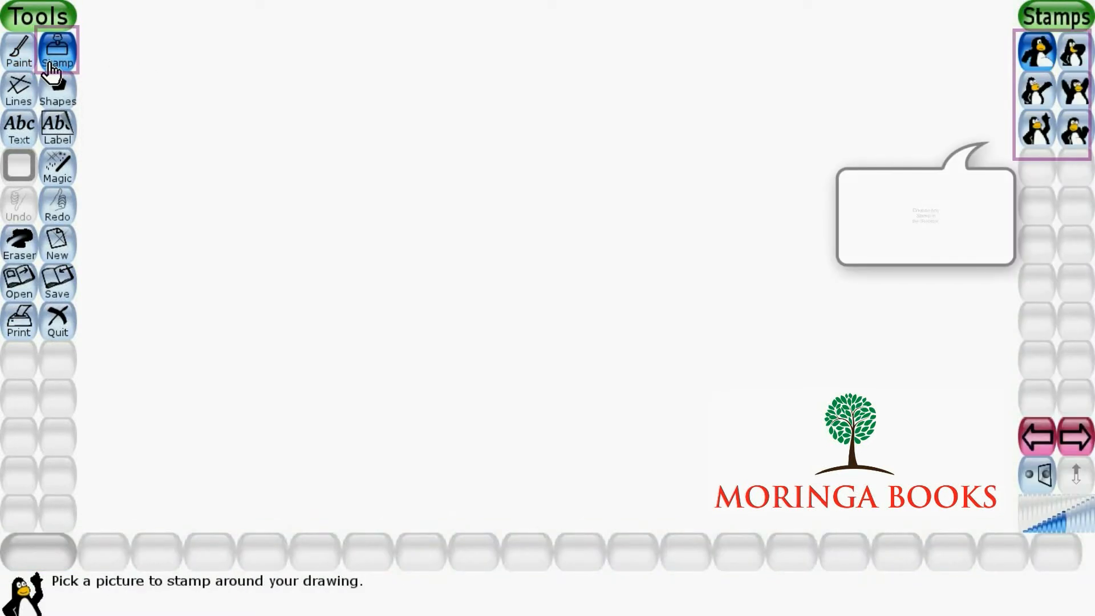
pyautogui.click(57, 51)
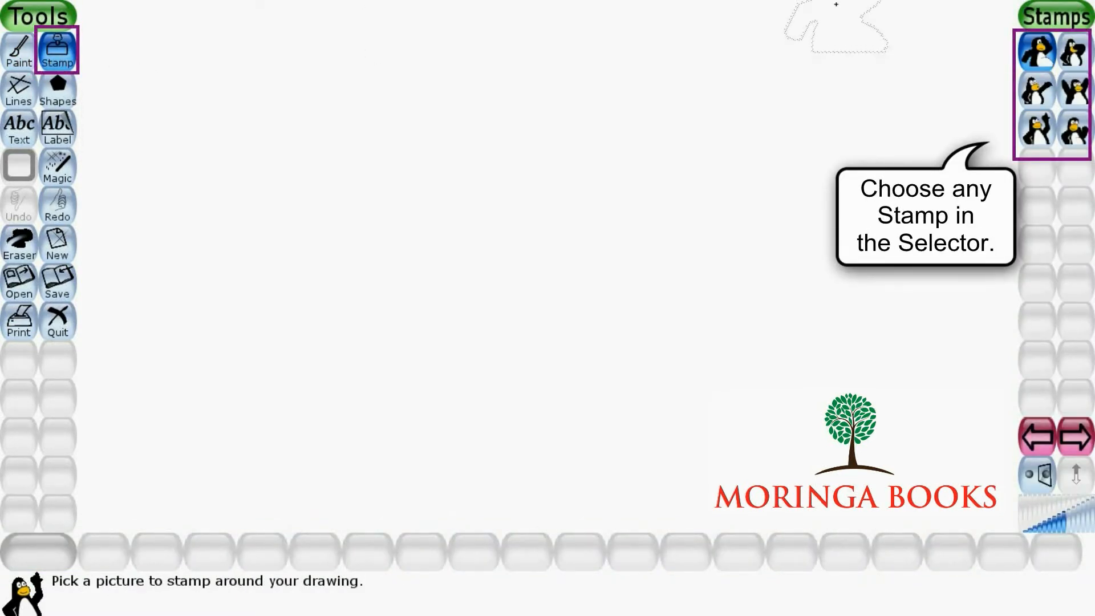
pyautogui.click(1035, 92)
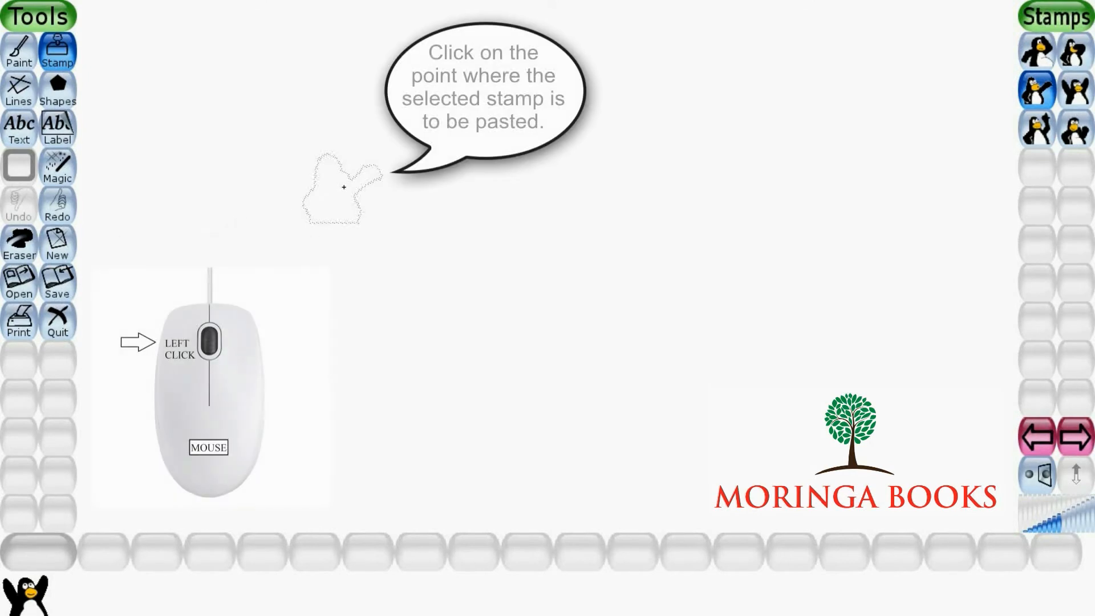
# Step: Stamp the waving penguin onto the upper-left area of the canvas
pyautogui.click(343, 187)
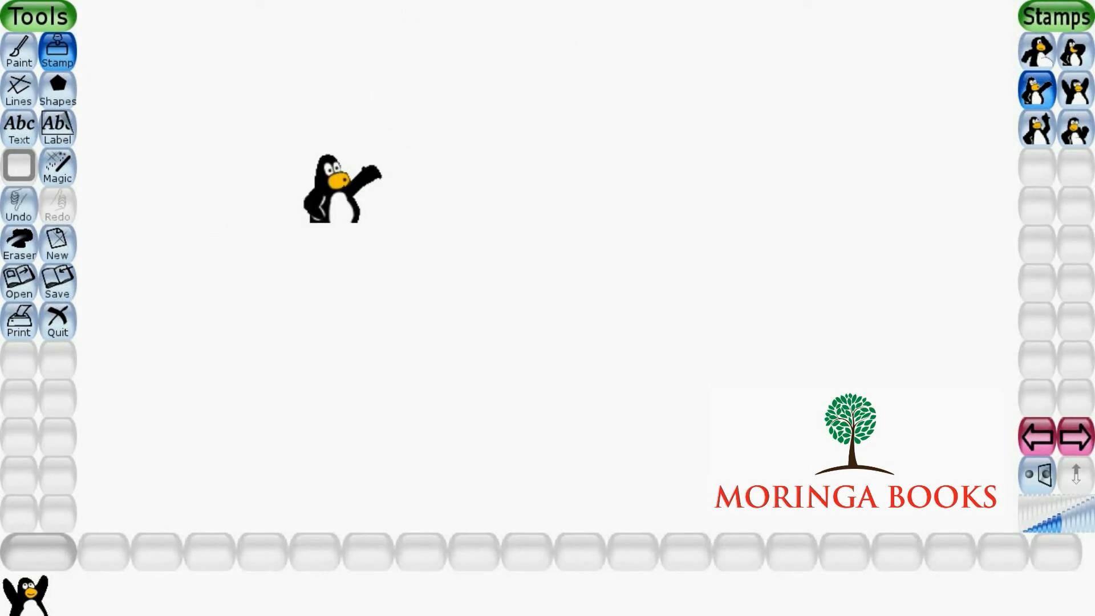